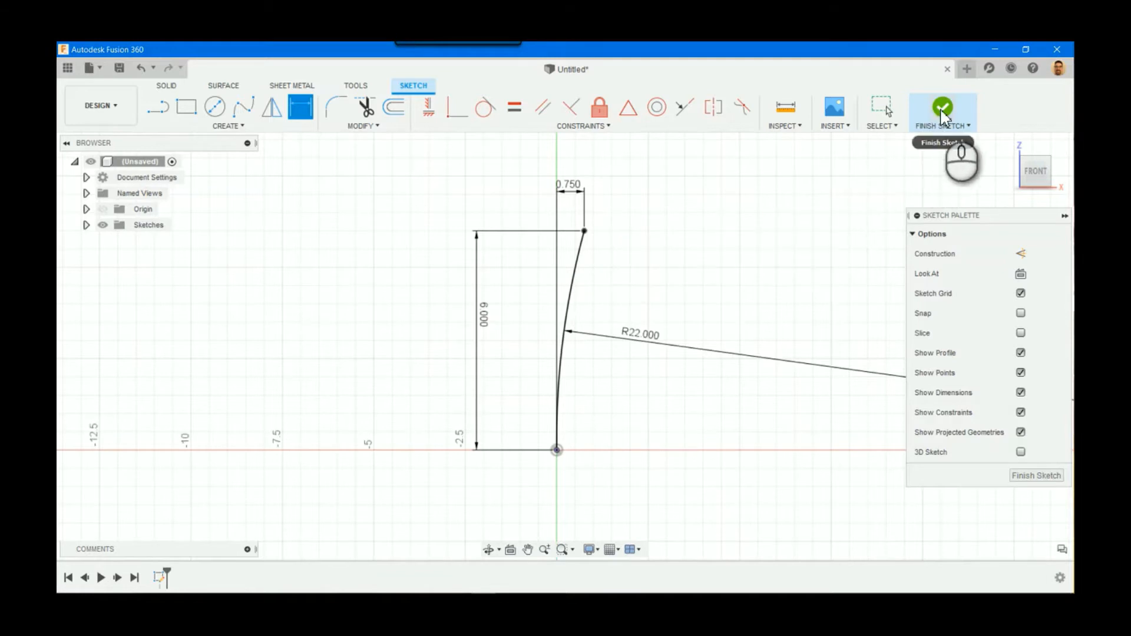
Finish the dimensioned arc sketch (9 tall, 0.75 offset, R22) to return to the model.
left_click(942, 109)
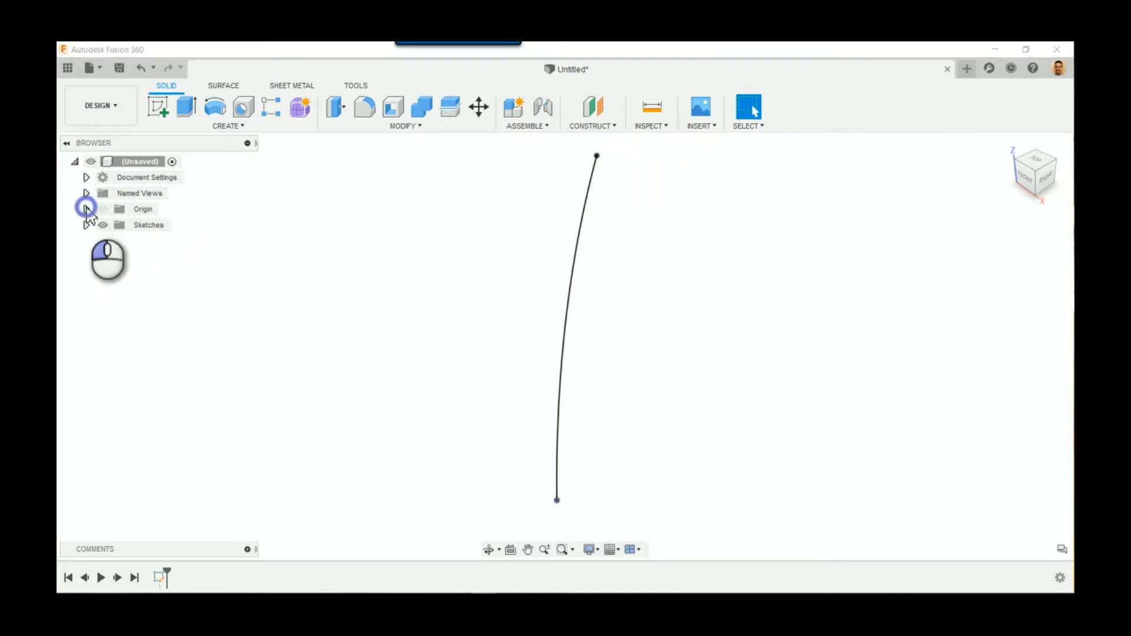
Sketch a centre-diameter circle at the arc's lower end on the ground plane and finish it.
left_click(86, 208)
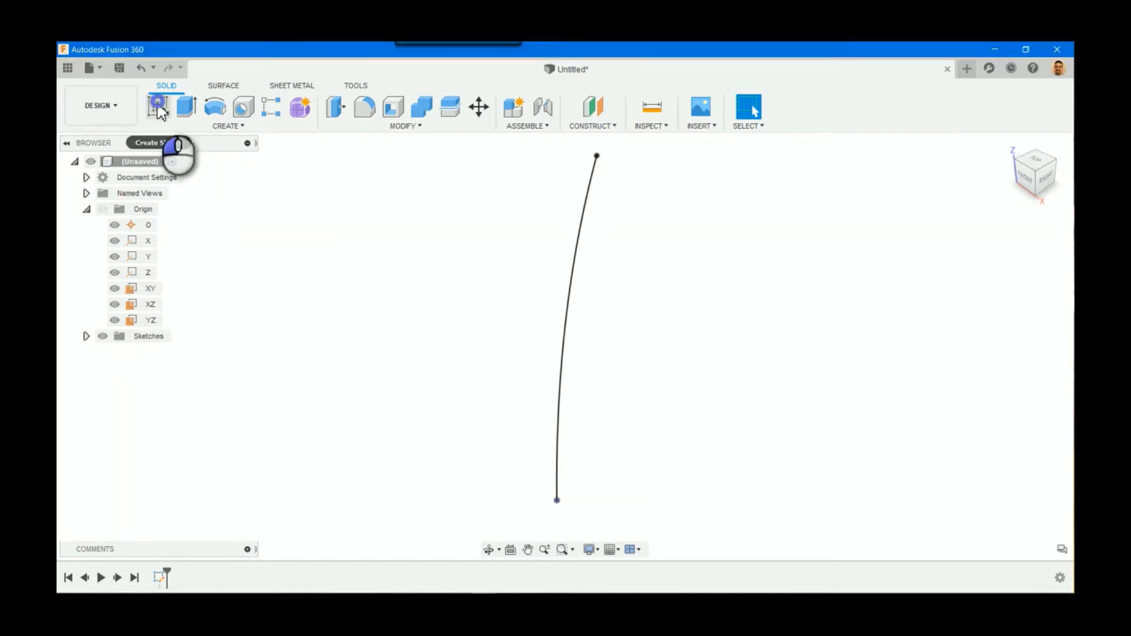
left_click(157, 106)
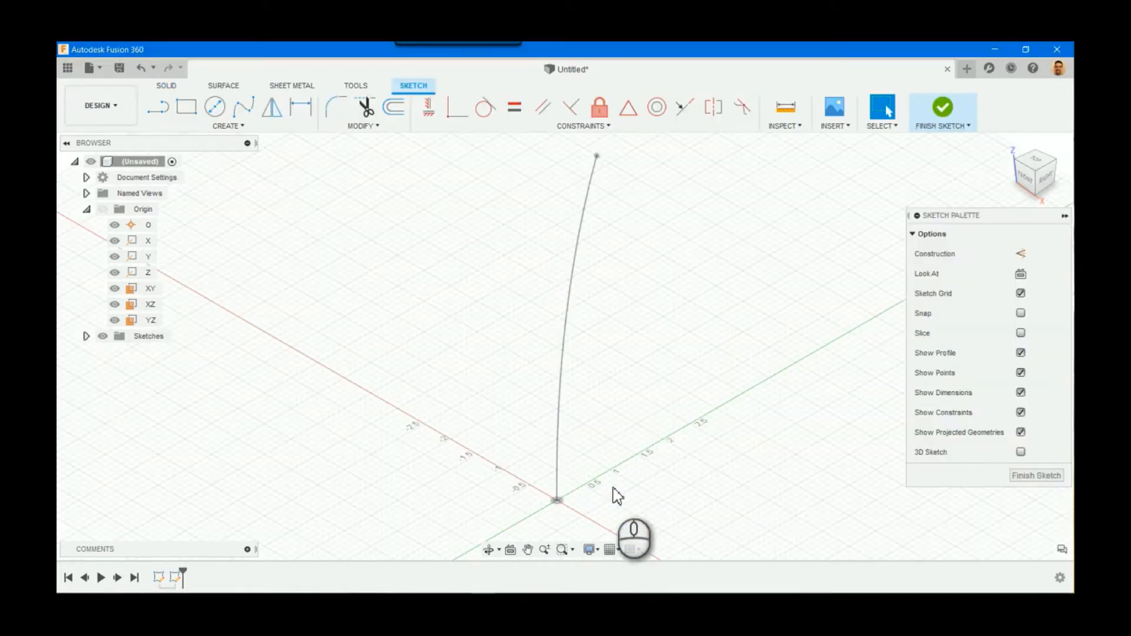
left_click(214, 106)
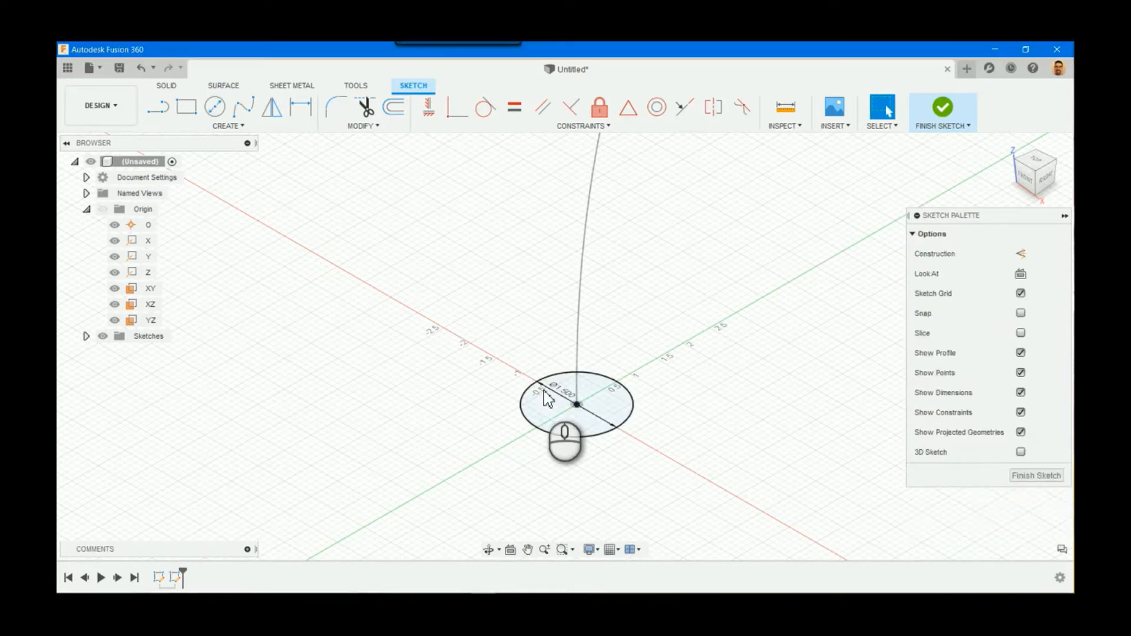
left_click(942, 107)
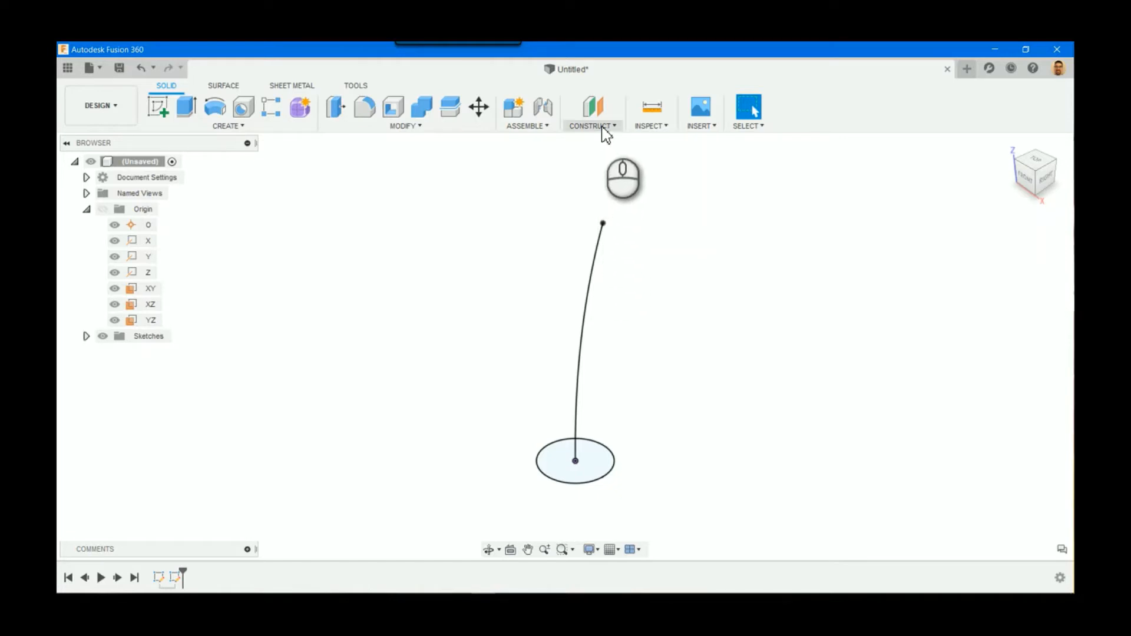
Place a plane along the arc at proportional distance 0.35.
left_click(593, 112)
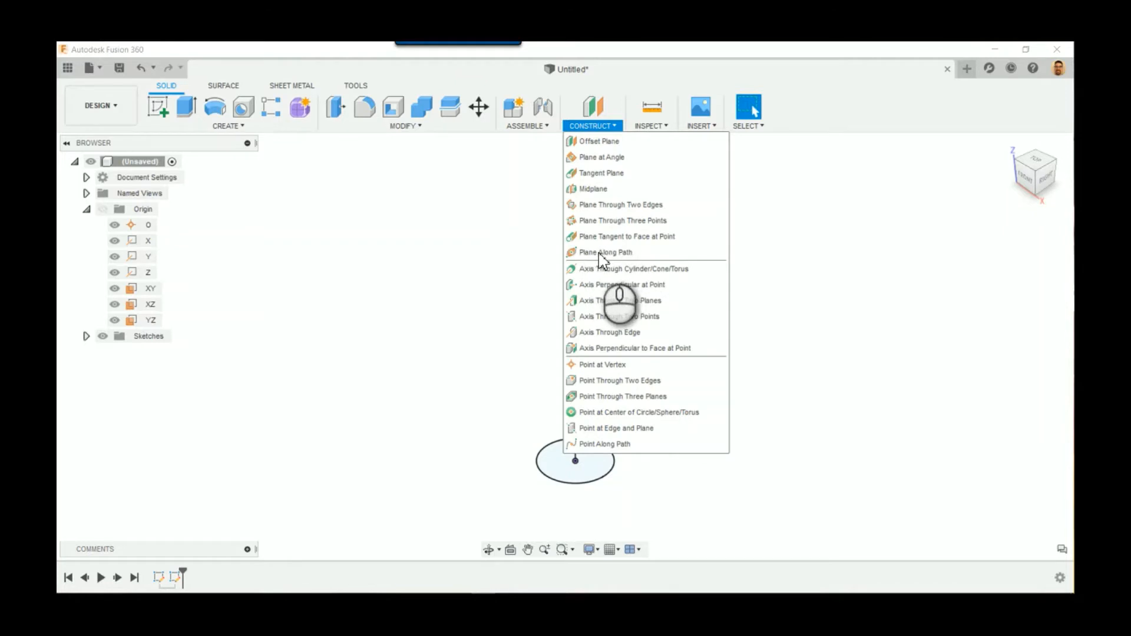
left_click(605, 253)
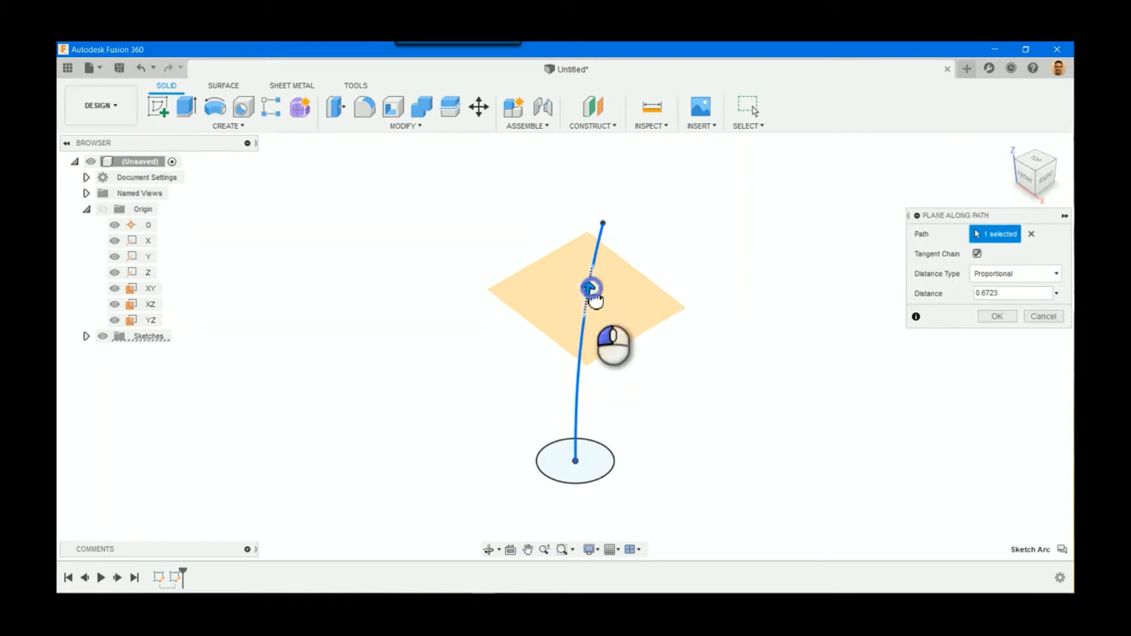
left_click_drag(592, 289, 580, 349)
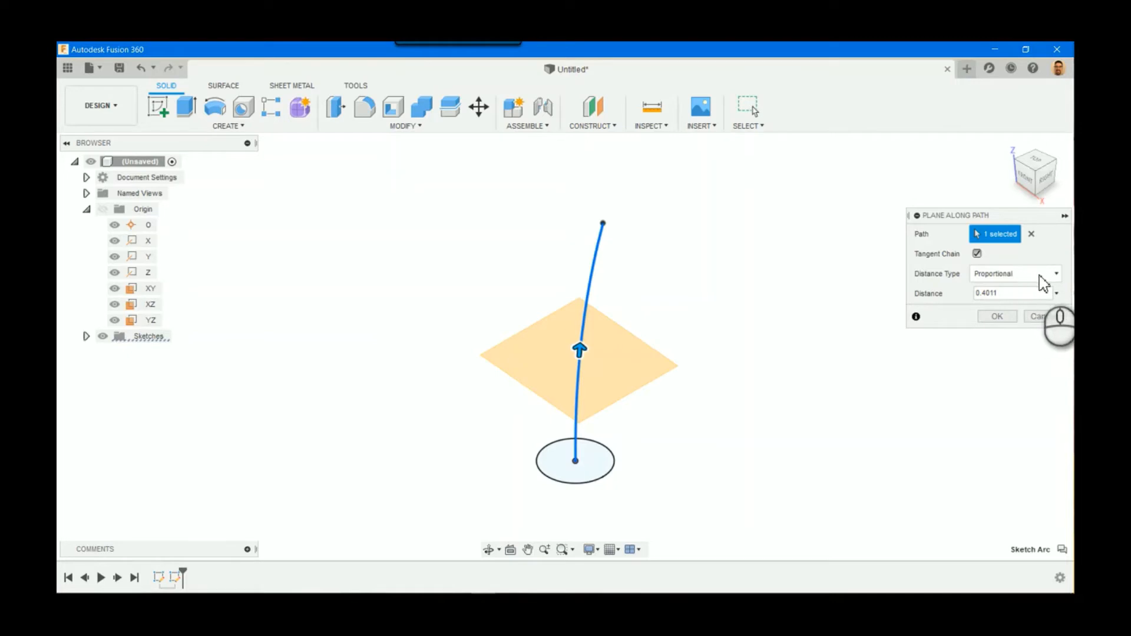
left_click_drag(580, 350, 597, 271)
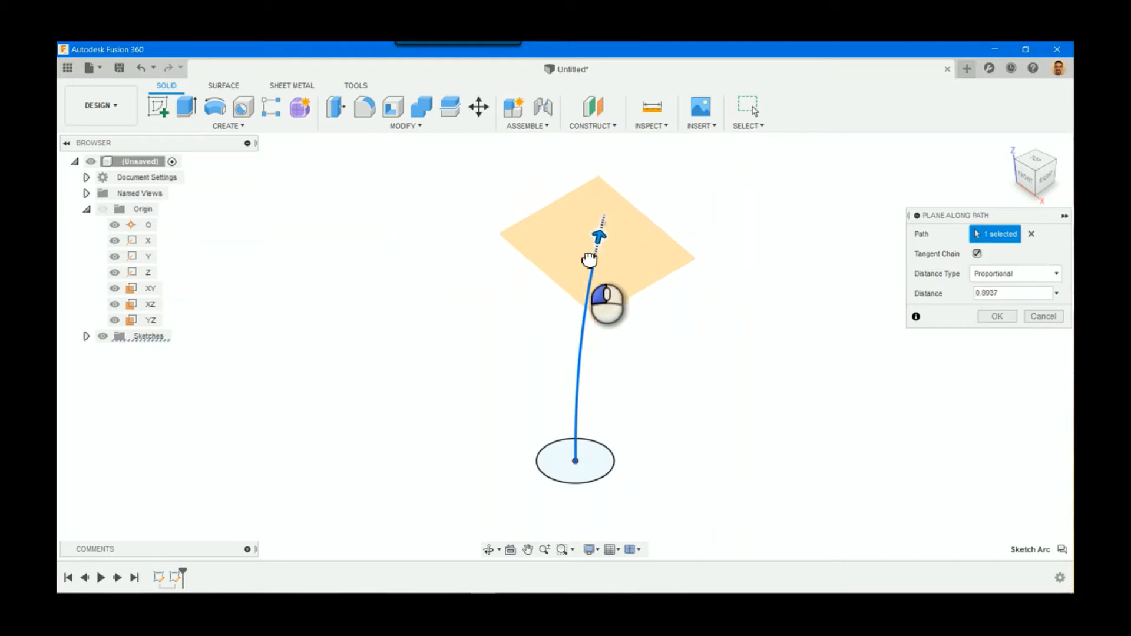
left_click_drag(601, 234, 579, 364)
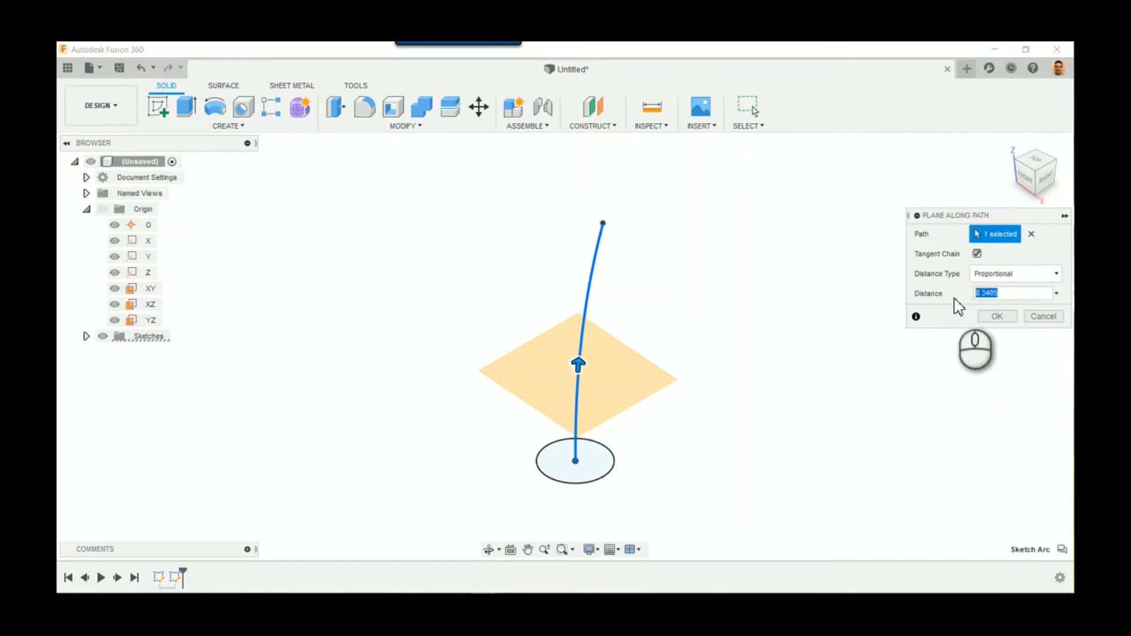
type("35")
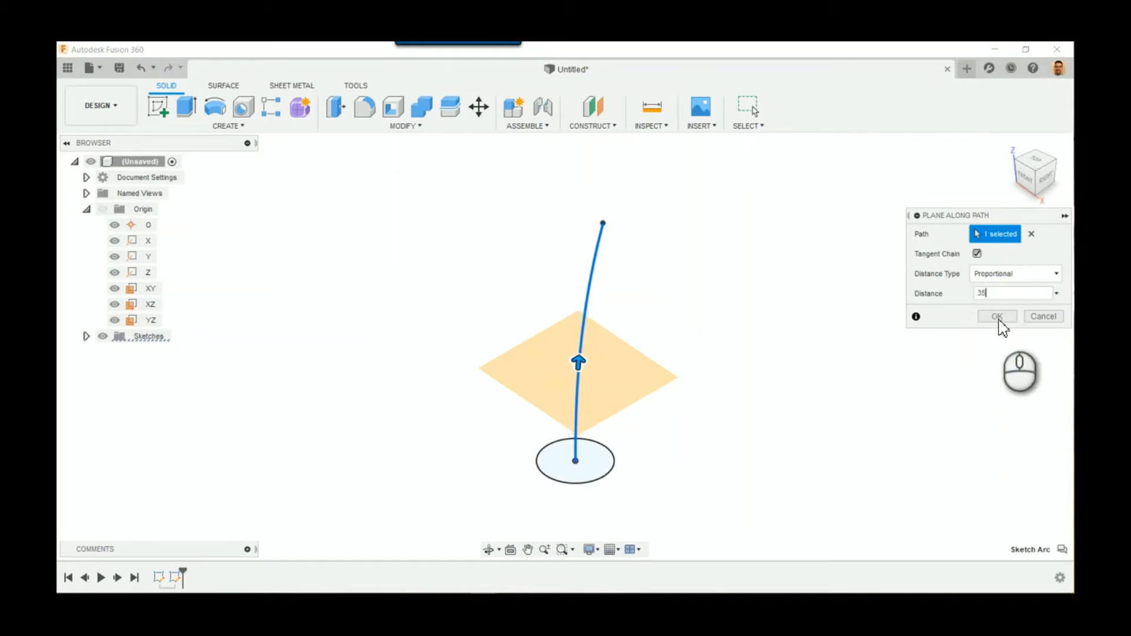
left_click(997, 316)
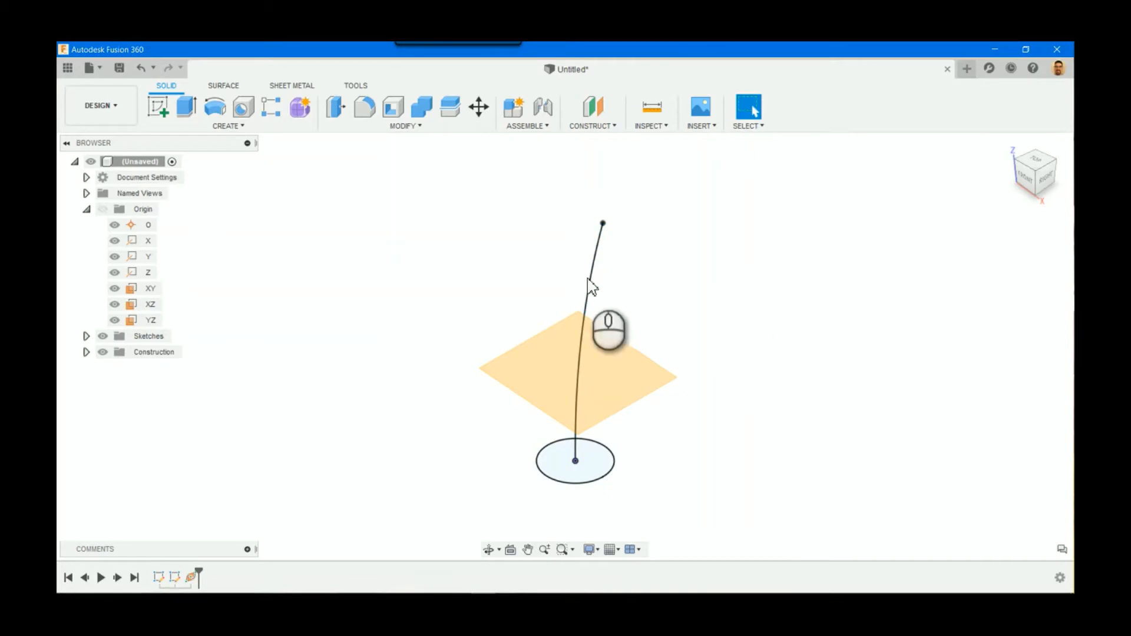
Place a second plane along the arc at a physical distance of 4.25 in.
left_click(593, 111)
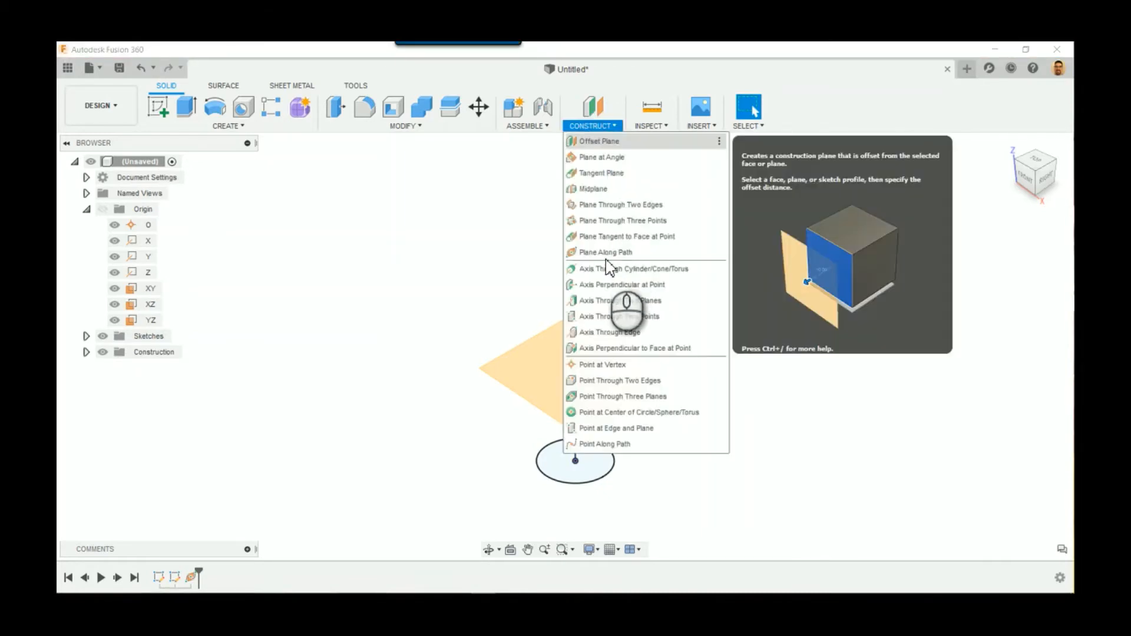
left_click(606, 252)
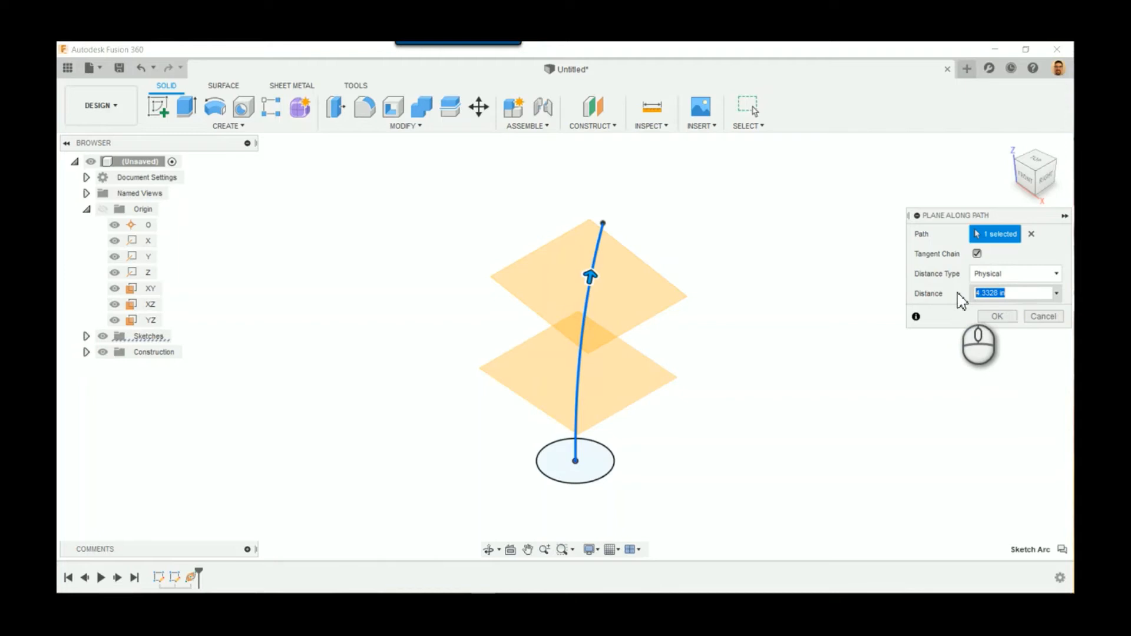
type("4")
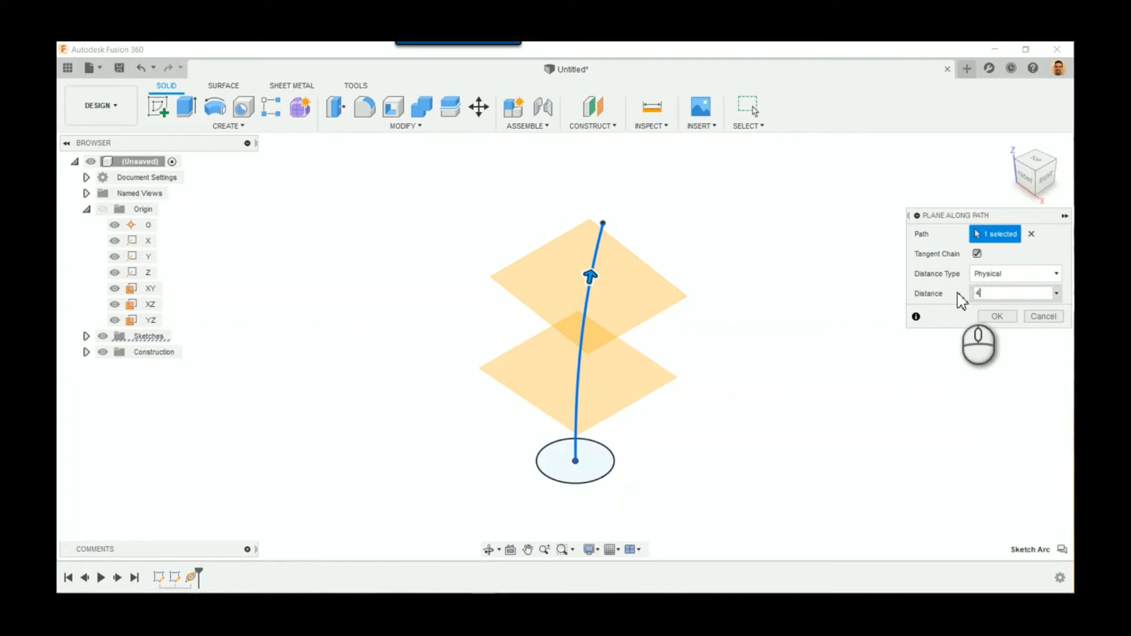
type(".25")
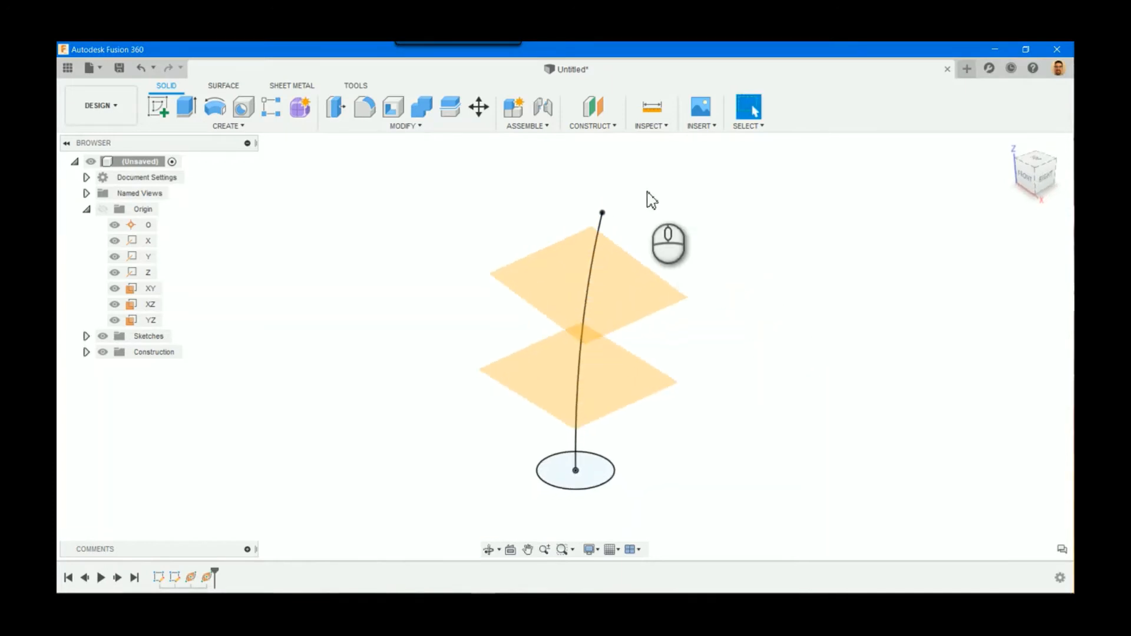
Place a third plane along the arc at proportional full length, capping its top end.
left_click(593, 108)
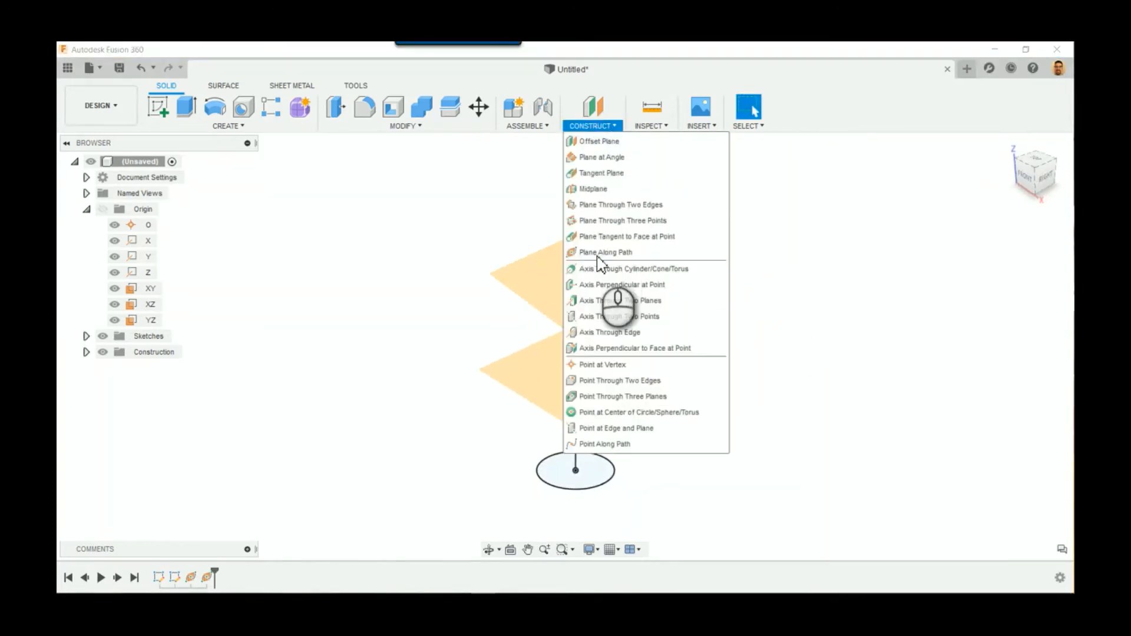
left_click(606, 252)
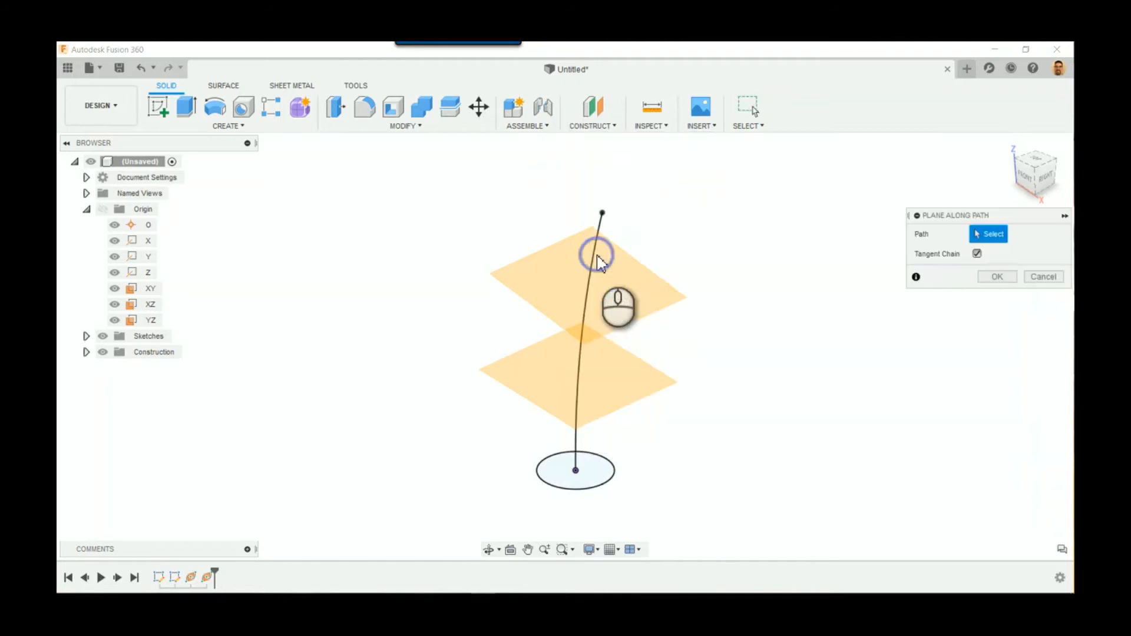
left_click(595, 248)
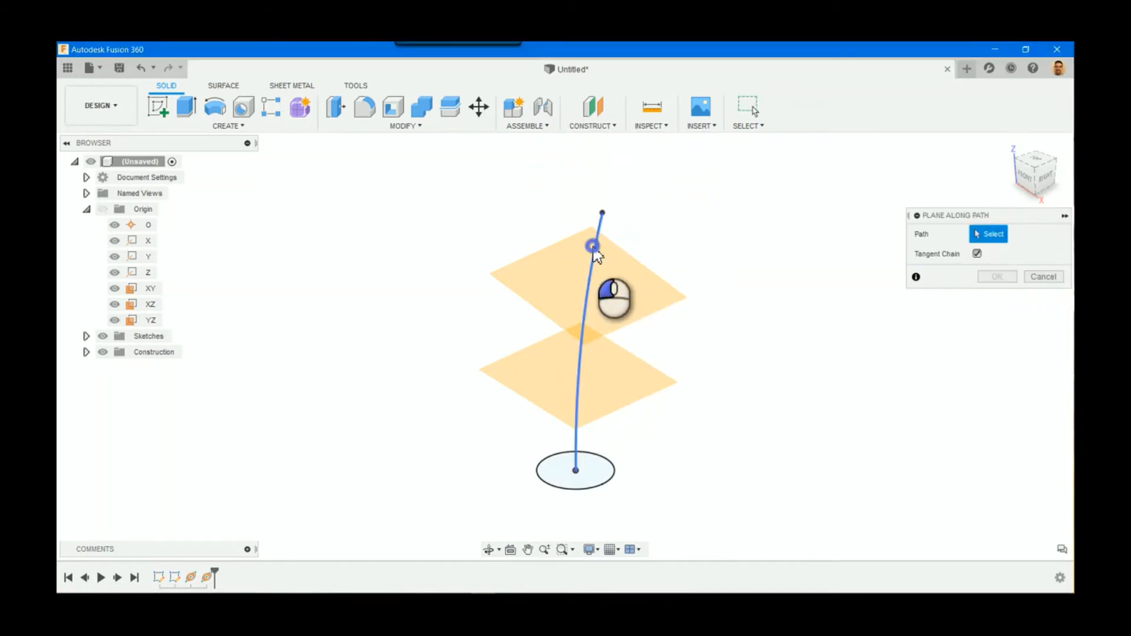
left_click(593, 246)
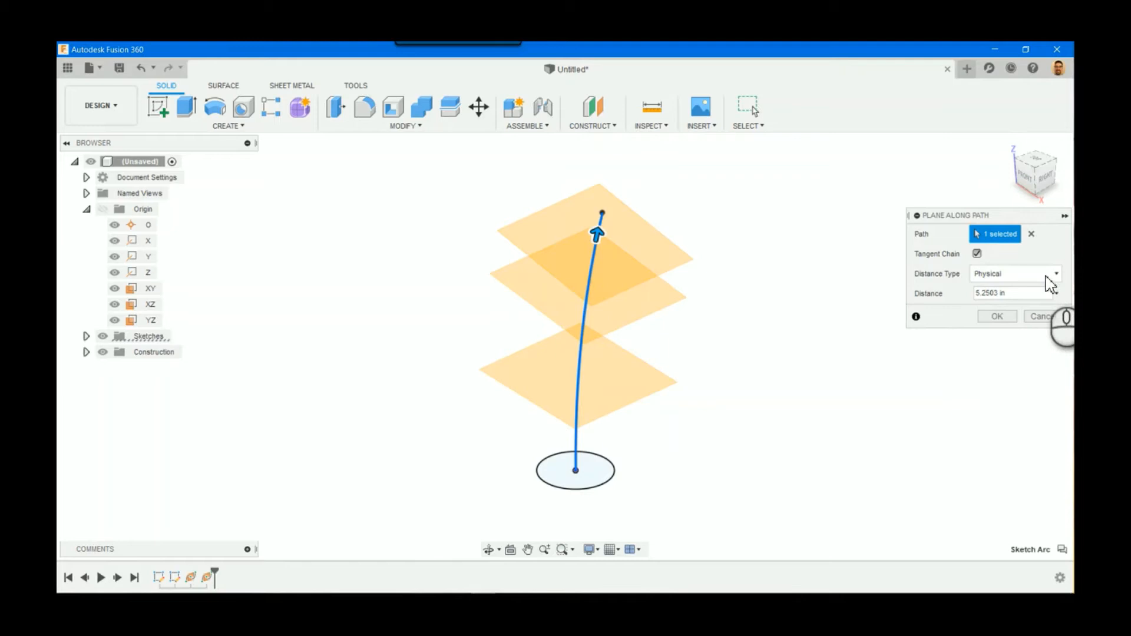
left_click(1013, 273)
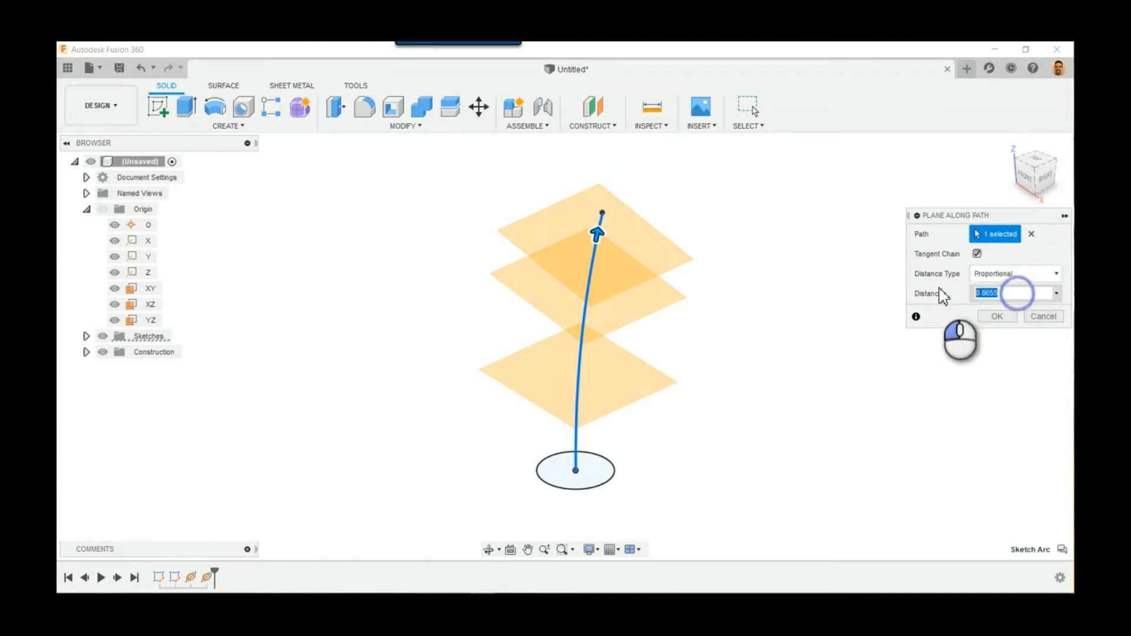
left_click_drag(597, 234, 606, 205)
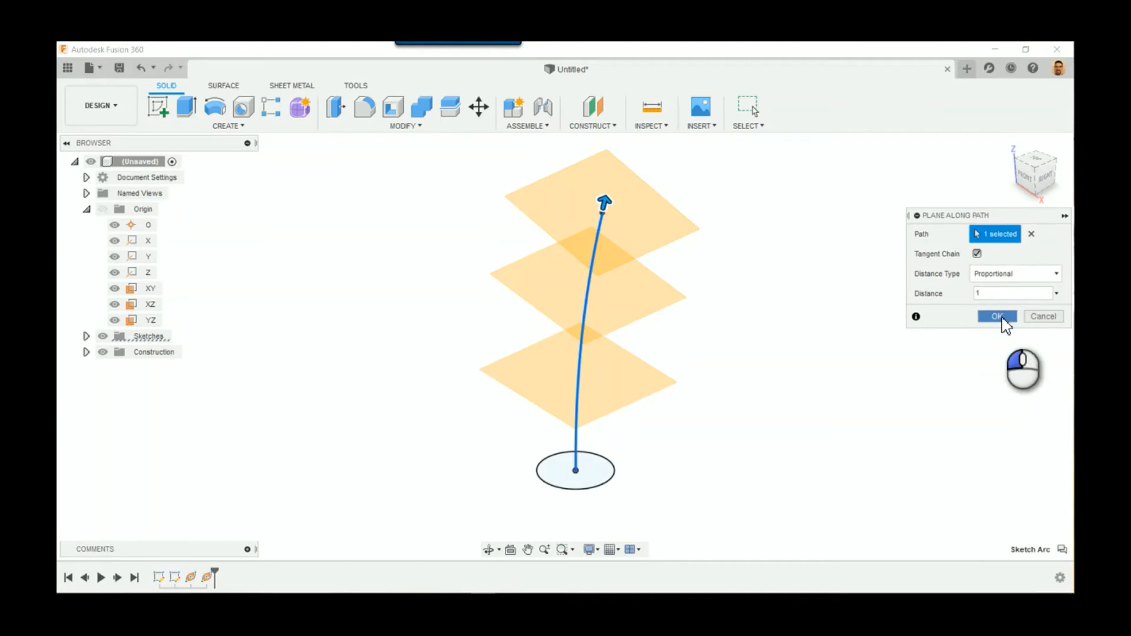
left_click(997, 316)
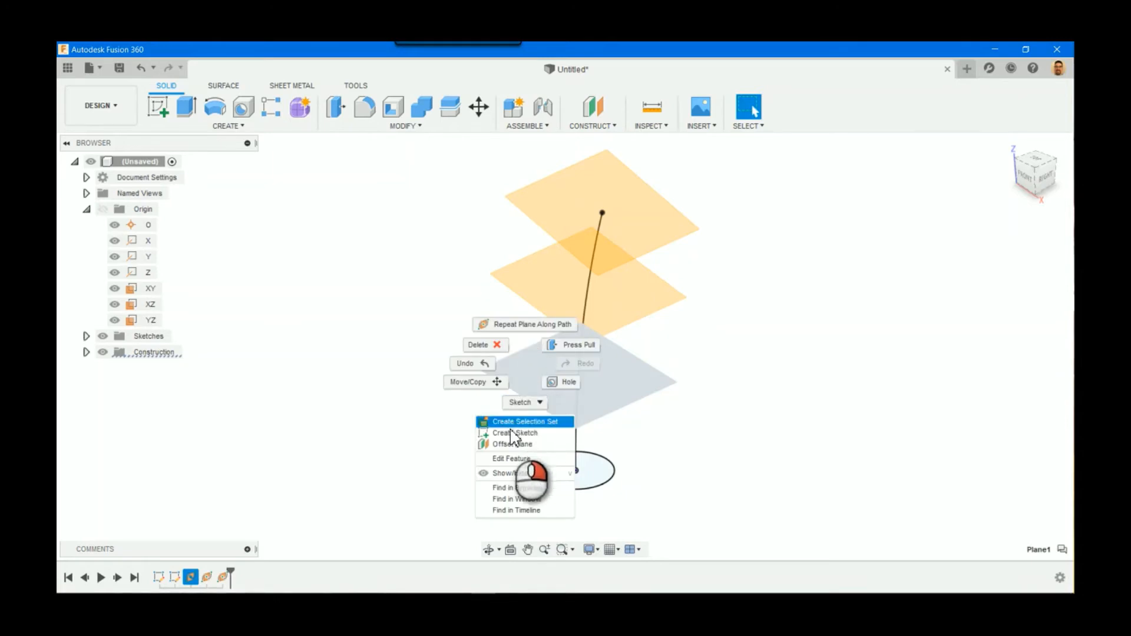
Sketch a centre rectangle on the arc point of the lowest plane and finish it.
left_click(516, 432)
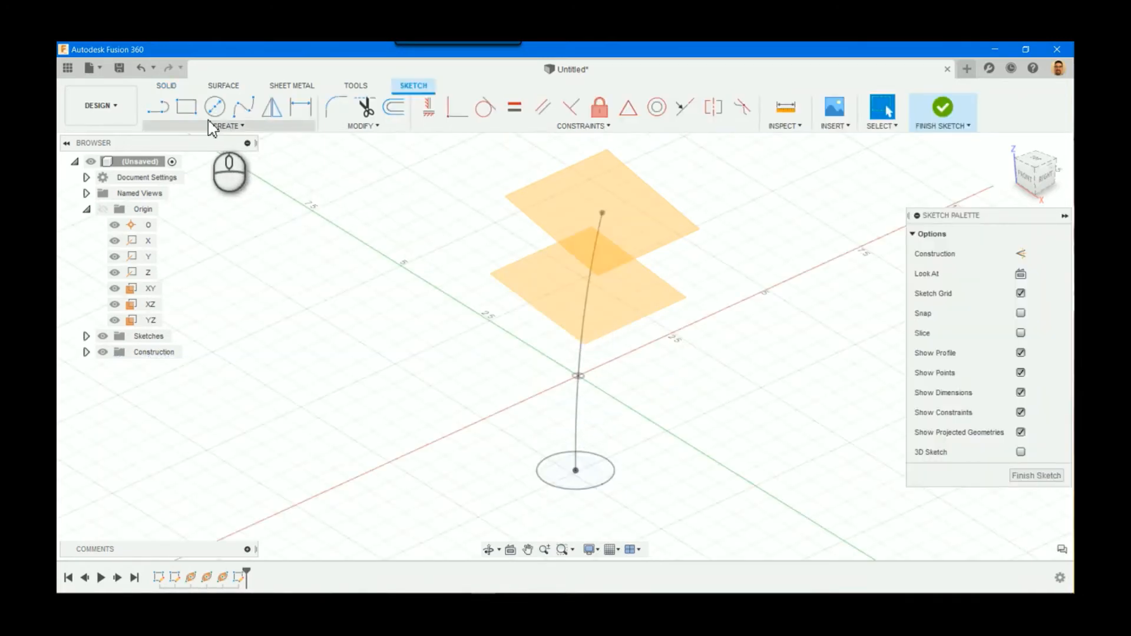
mouse_move(444, 298)
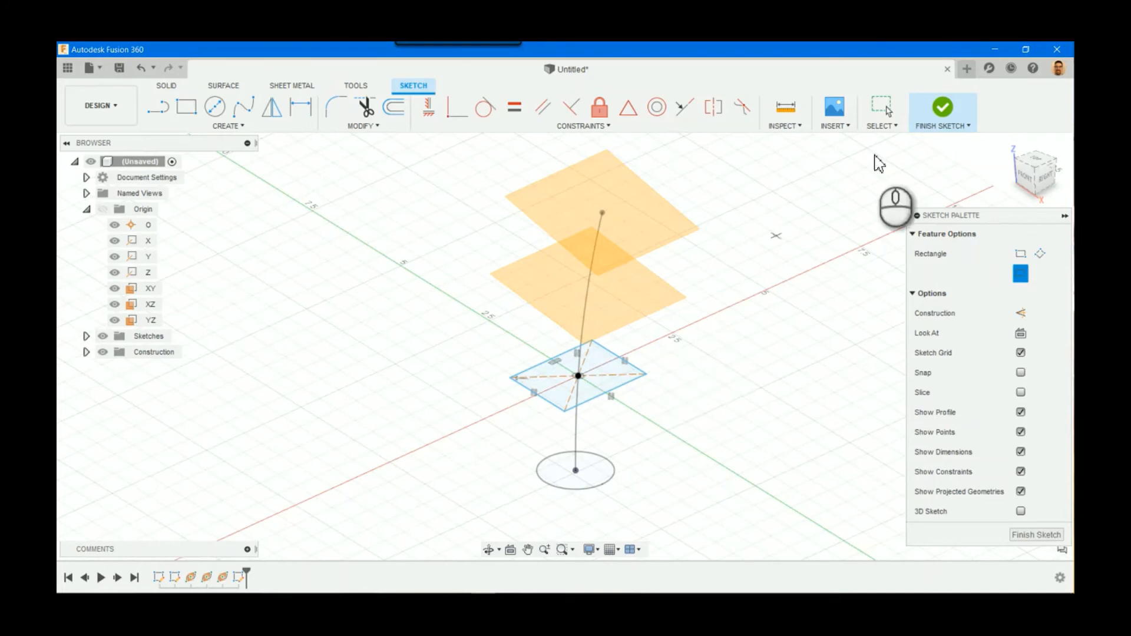
left_click(941, 108)
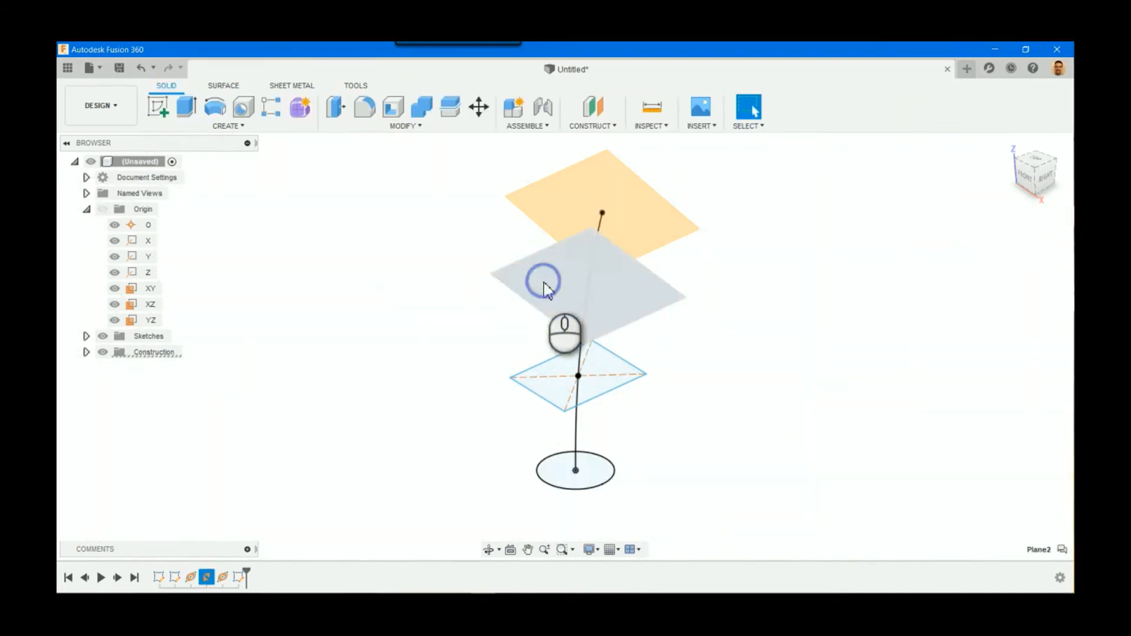
Sketch a centre-diameter circle on the arc point of the middle plane and finish it.
right_click(545, 285)
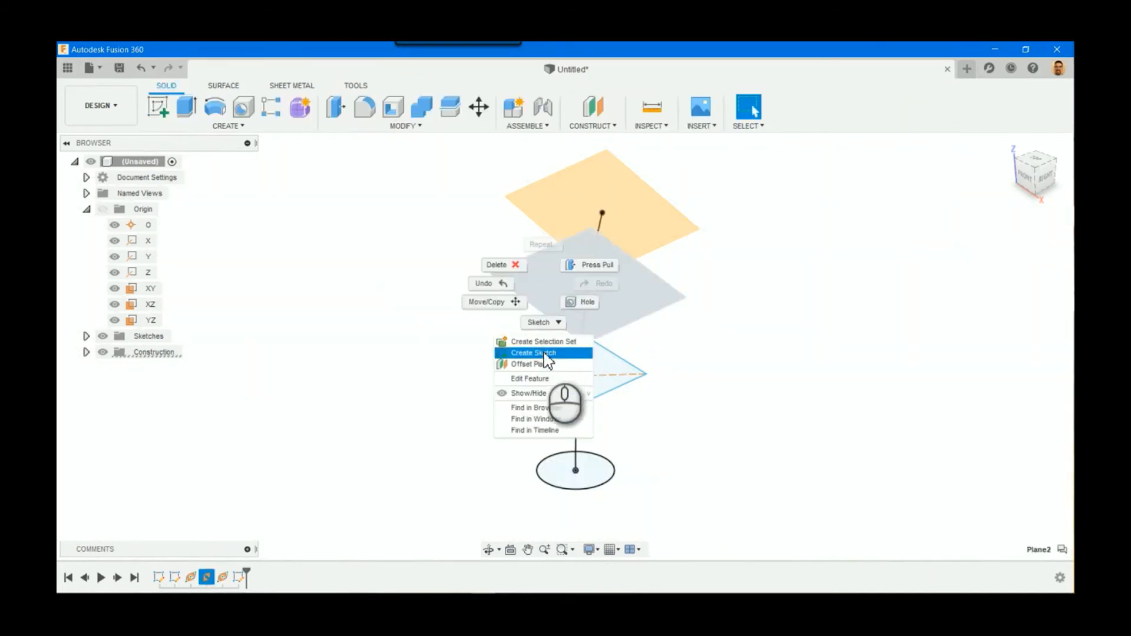
left_click(533, 352)
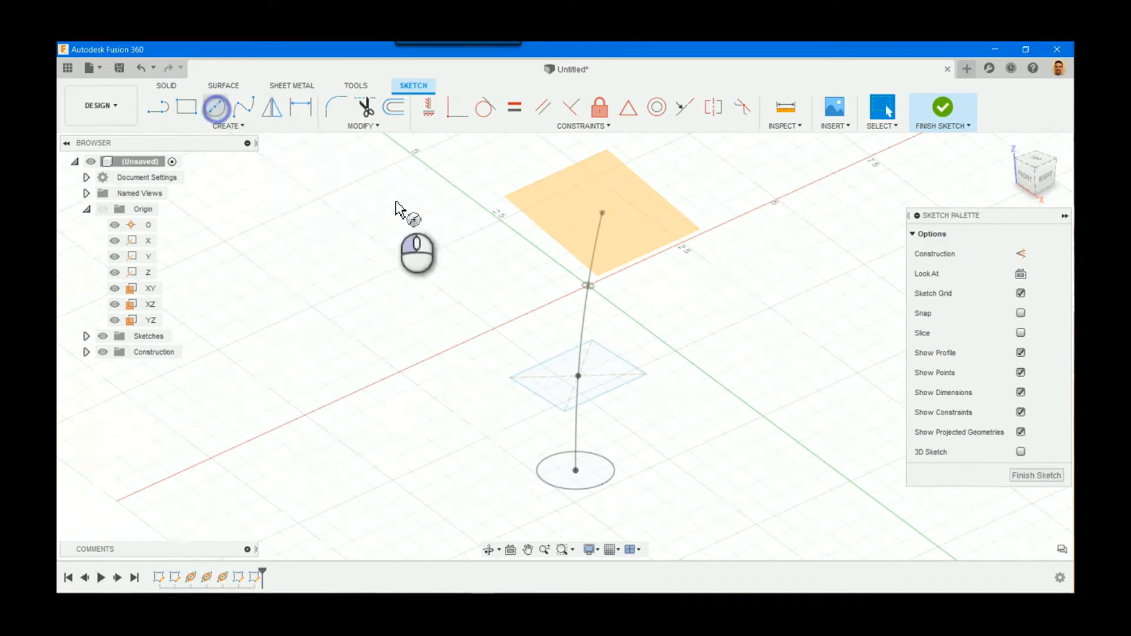
left_click(570, 310)
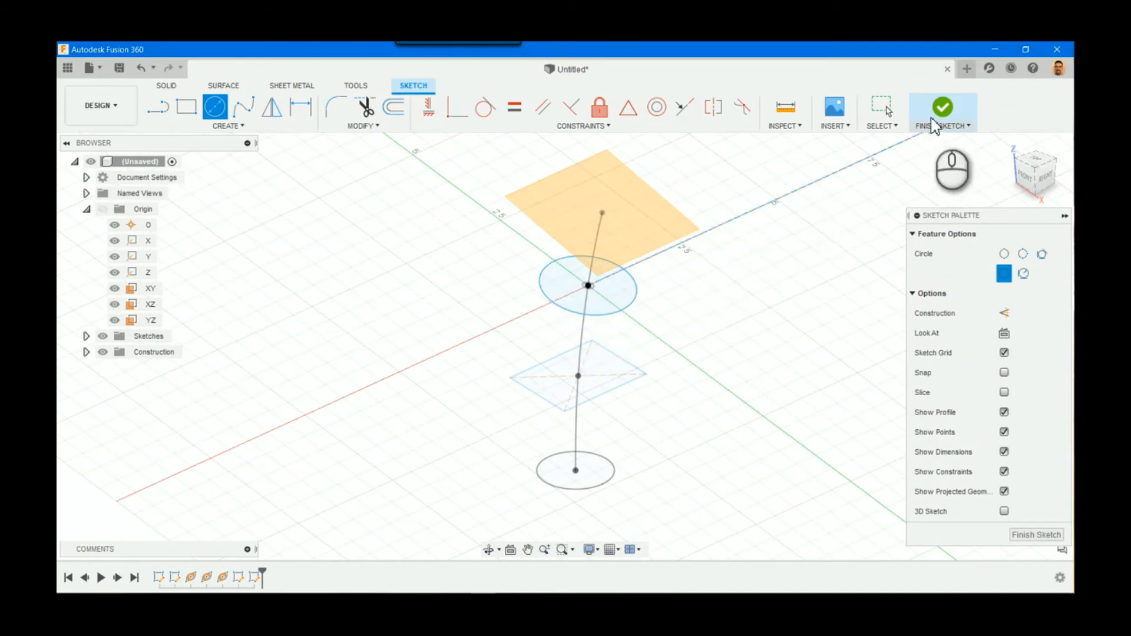
left_click(942, 107)
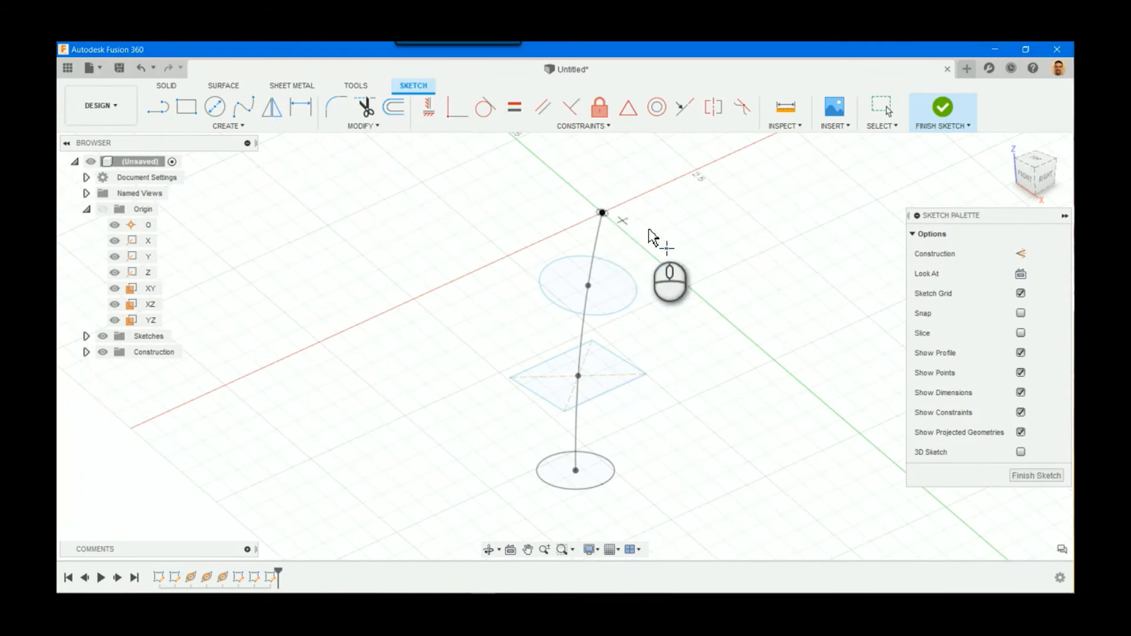
Place a sketch point at the arc's upper endpoint on the top plane.
left_click(943, 107)
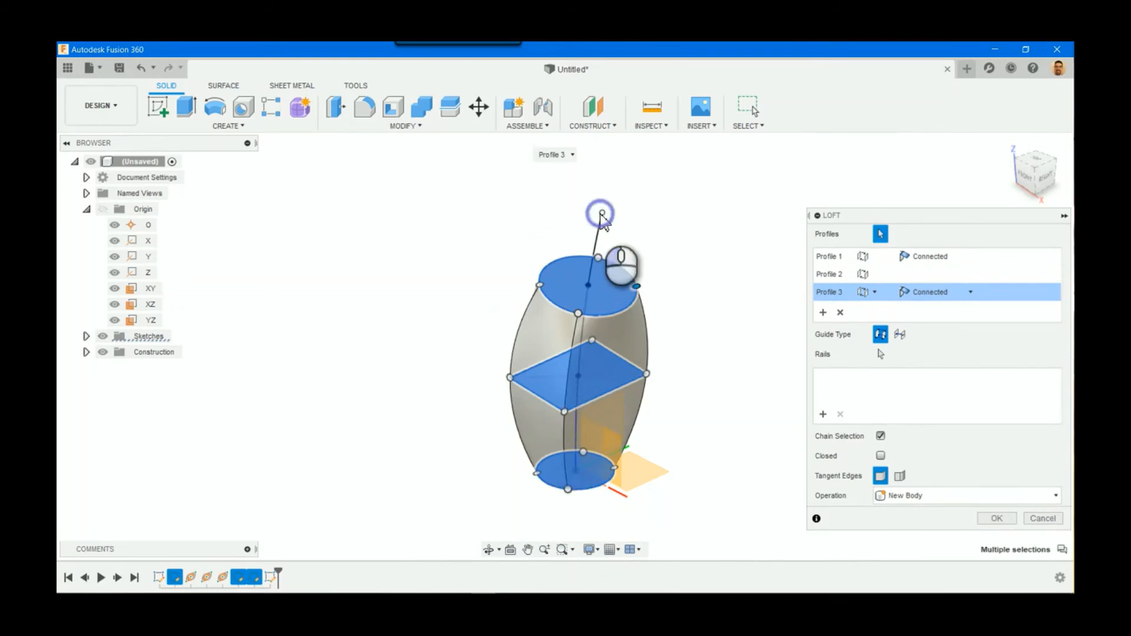
Loft through the three profiles to the tip point with a Point Tangent end and confirm the solid.
left_click(601, 215)
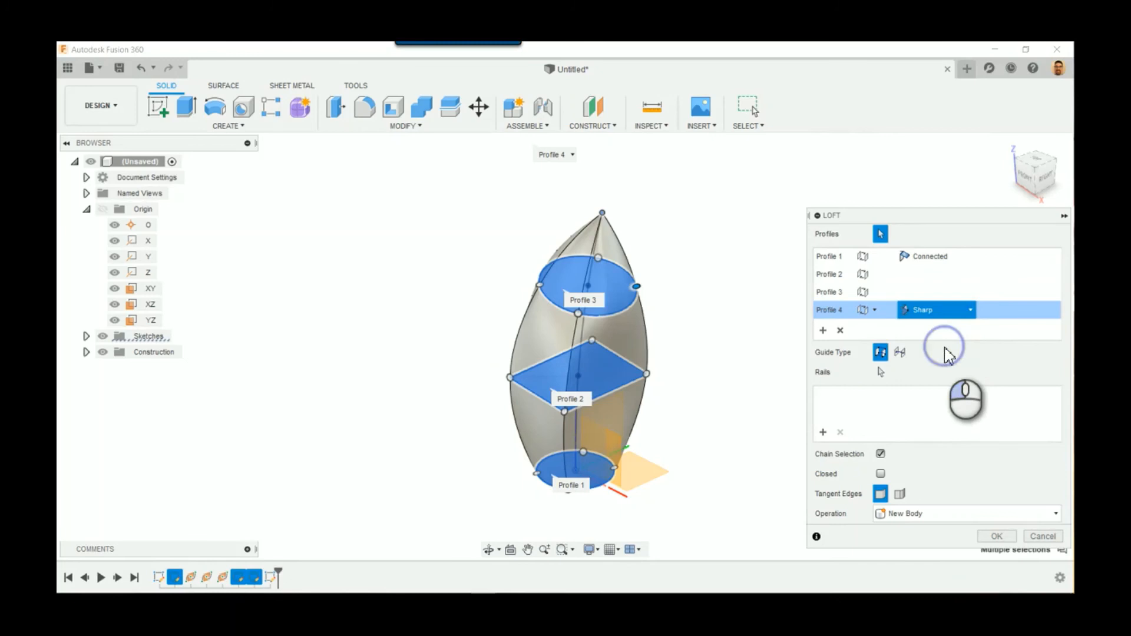
left_click(970, 310)
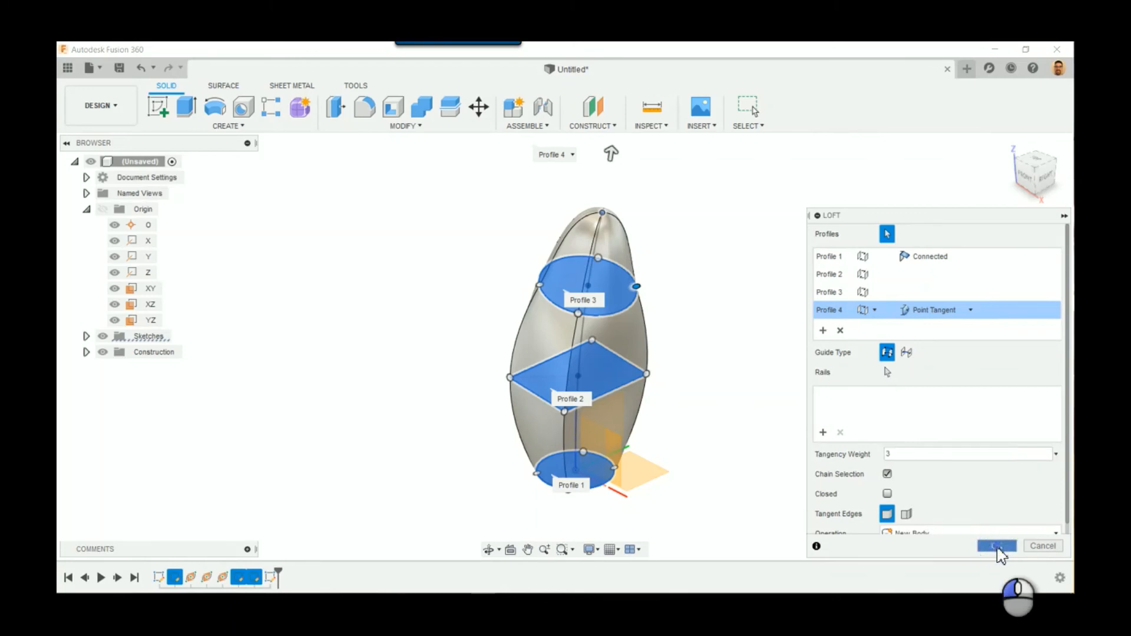
left_click(996, 545)
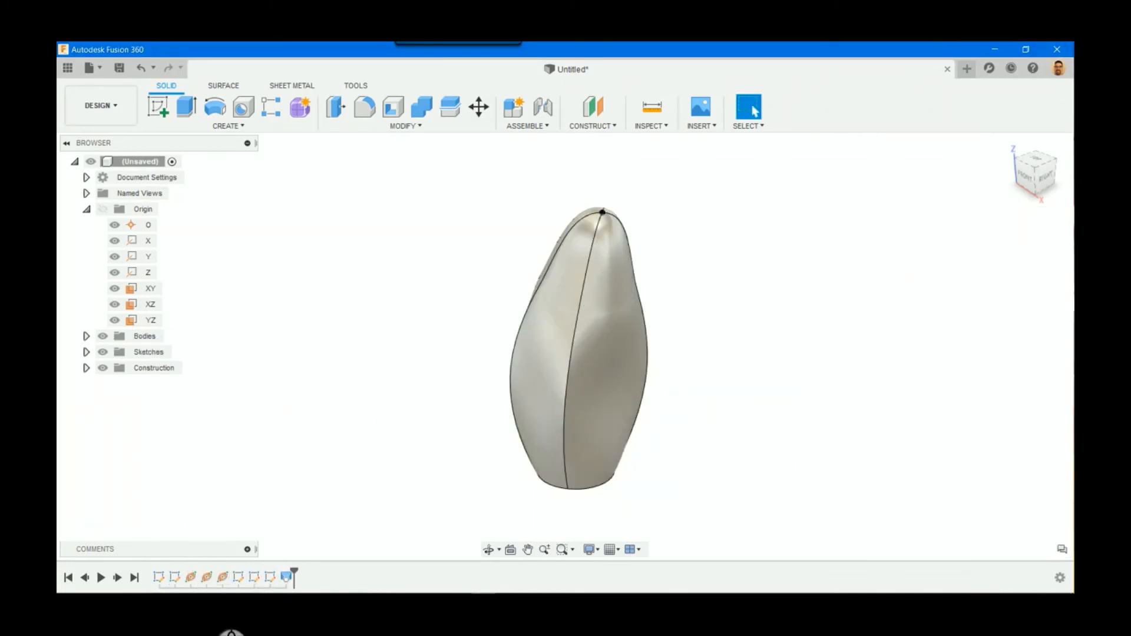
left_click(205, 577)
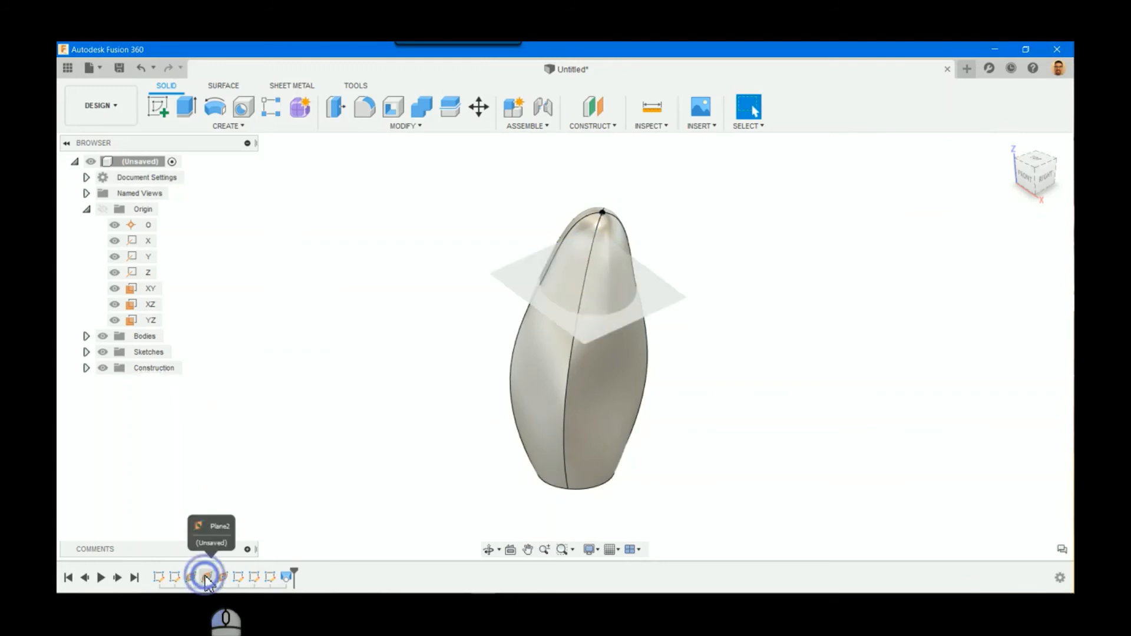
Edit Plane2 to proportional distance 0.5 along the arc, reshaping the loft into a pear form.
left_click(205, 577)
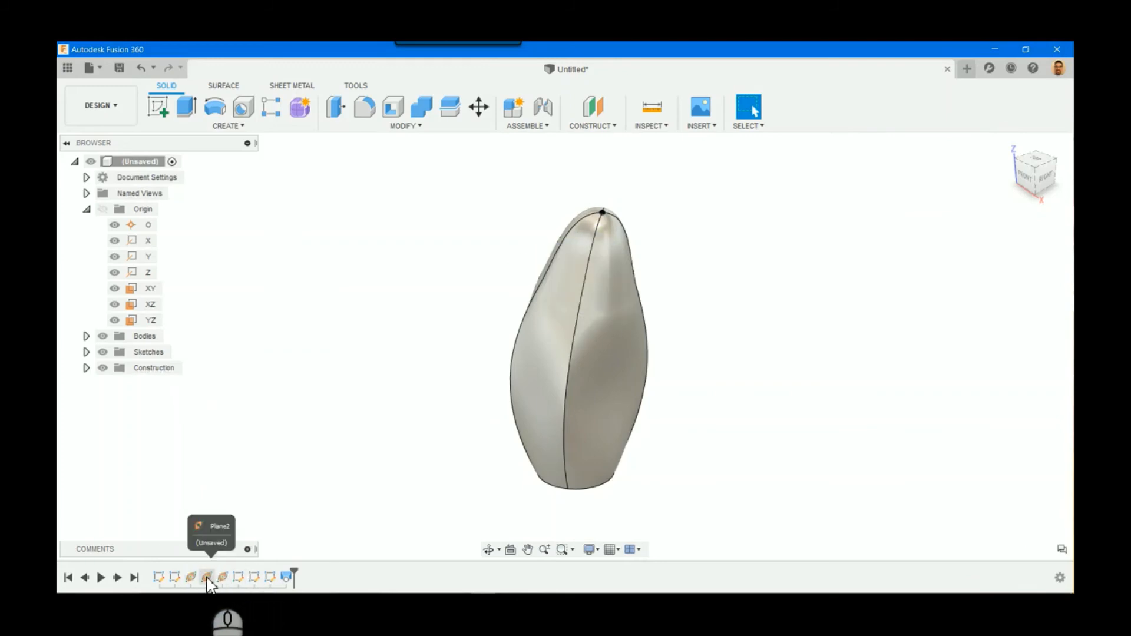
double_click(207, 577)
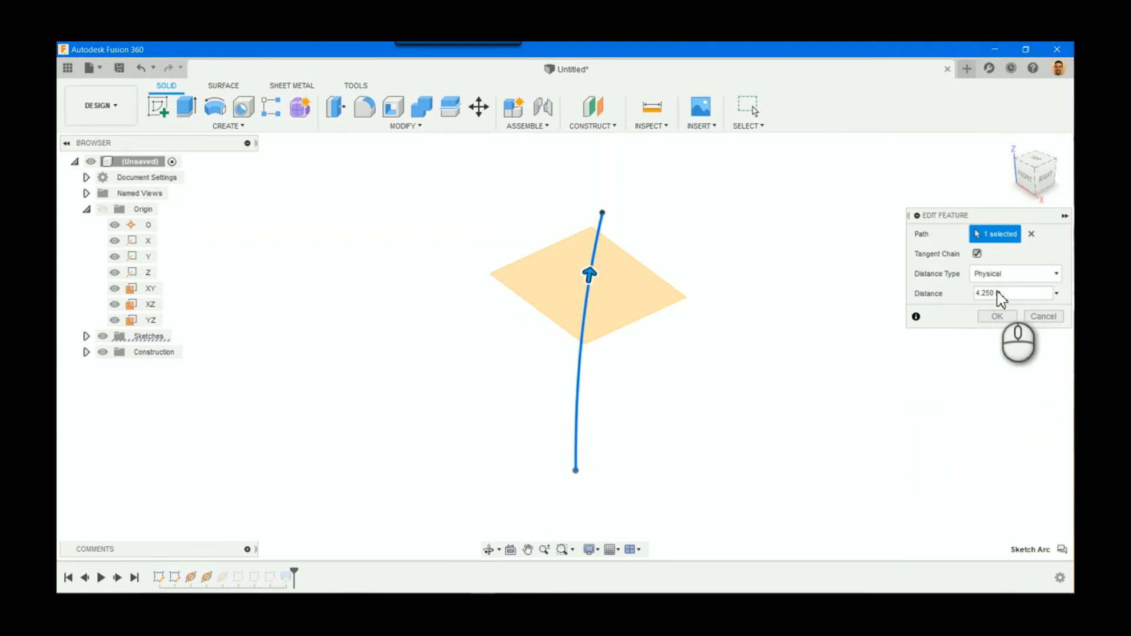
left_click(1014, 272)
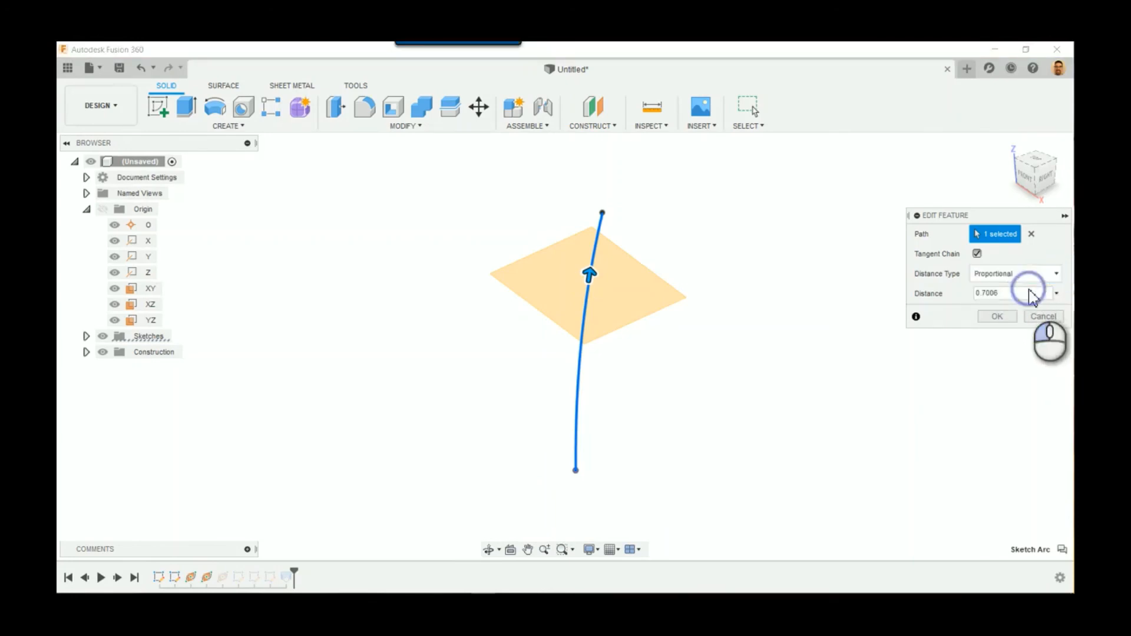
left_click(1009, 293)
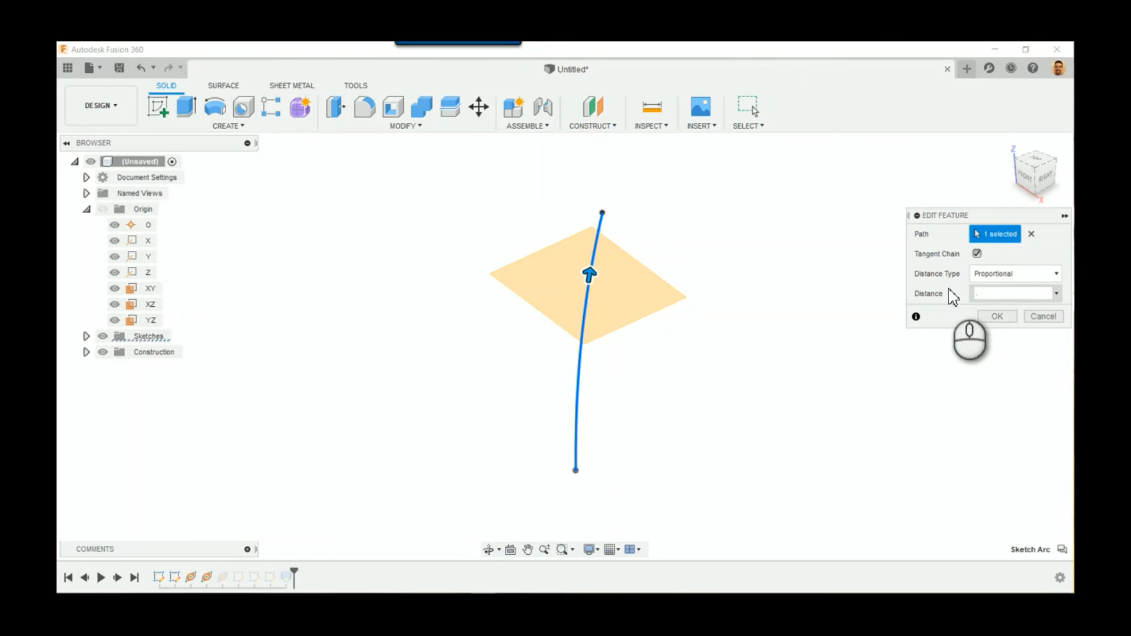
left_click(997, 315)
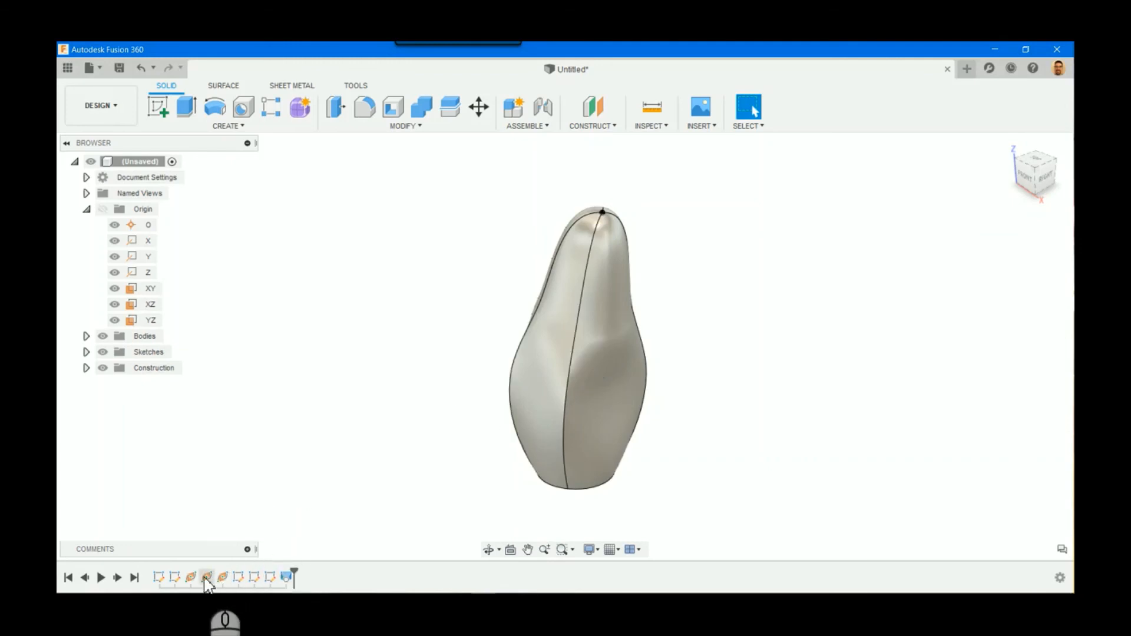
mouse_move(207, 577)
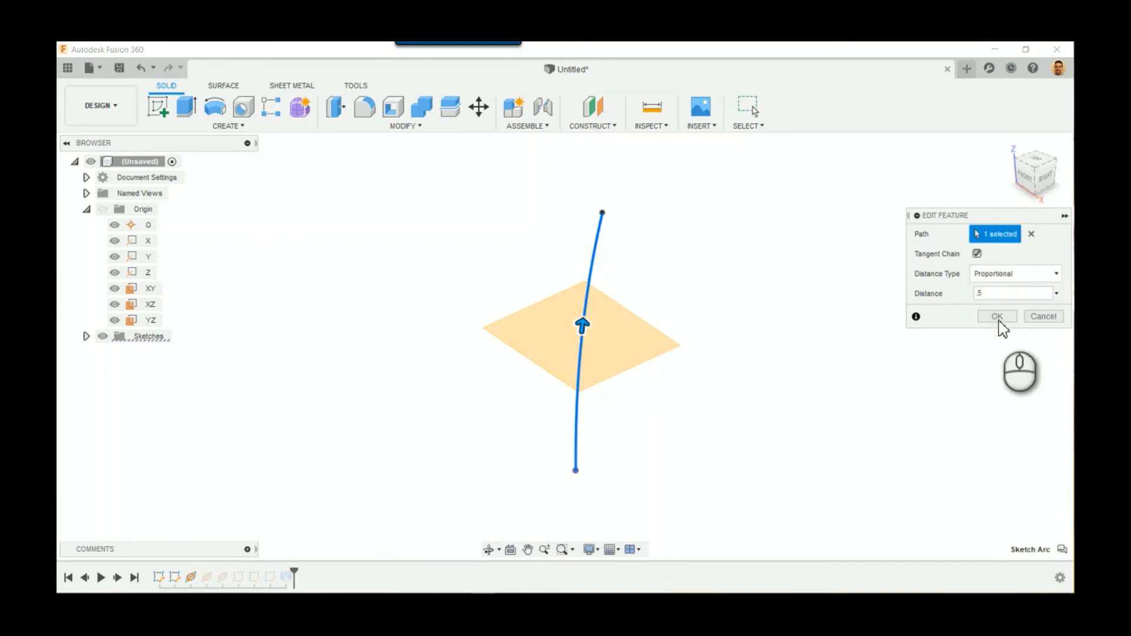
left_click(996, 315)
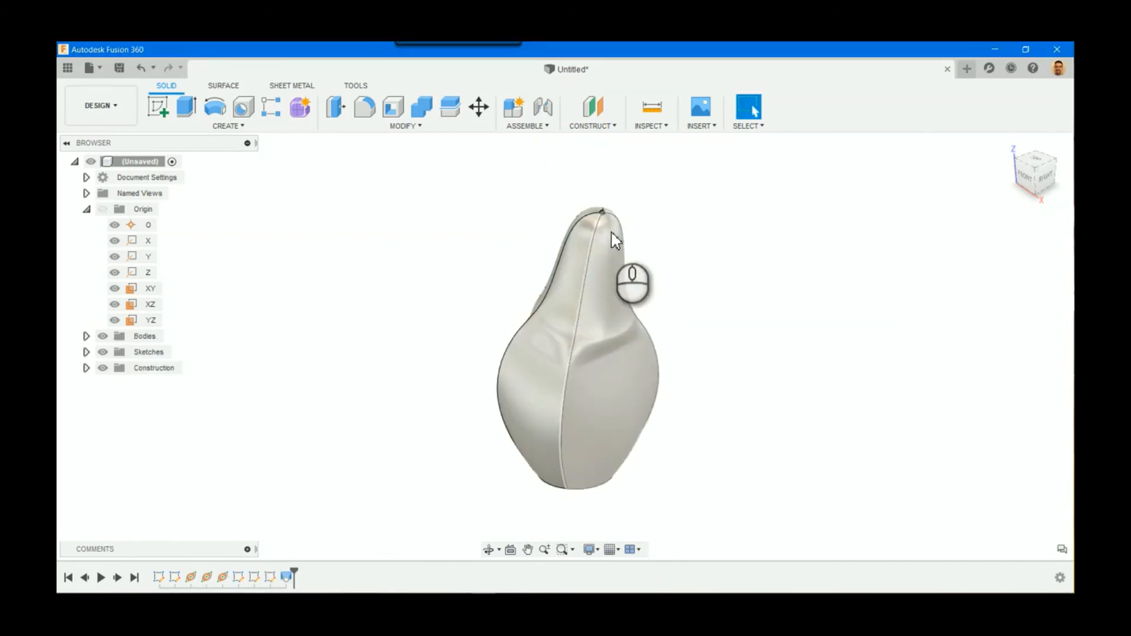